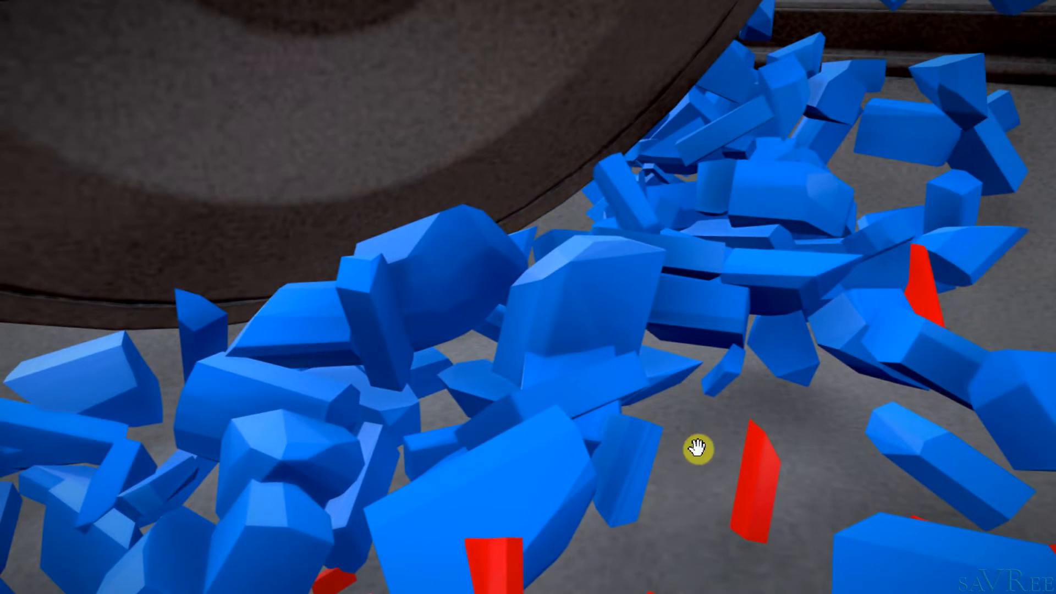
mouse_move(923, 447)
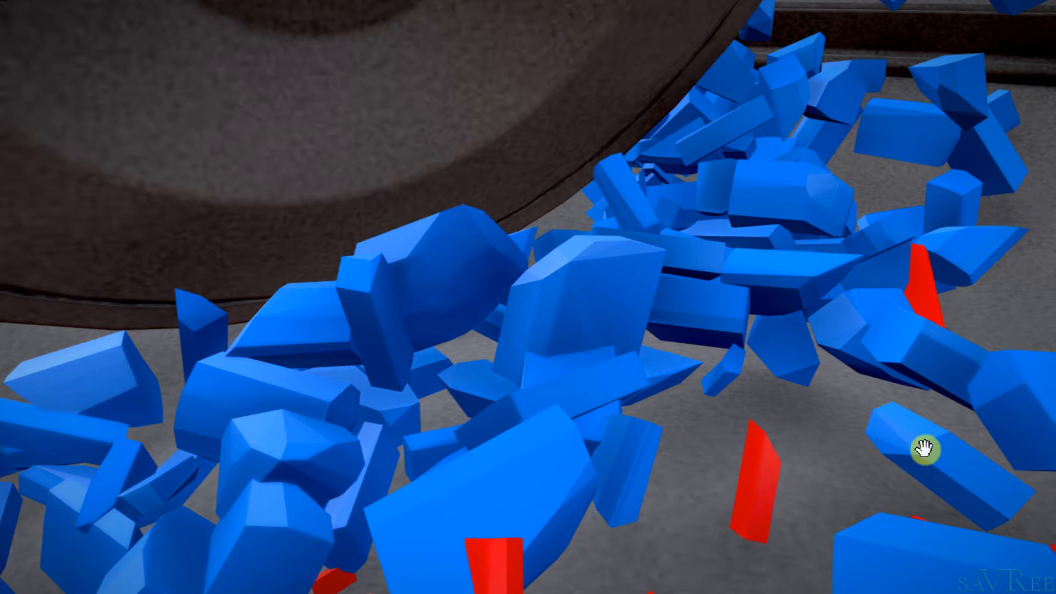
mouse_move(940, 253)
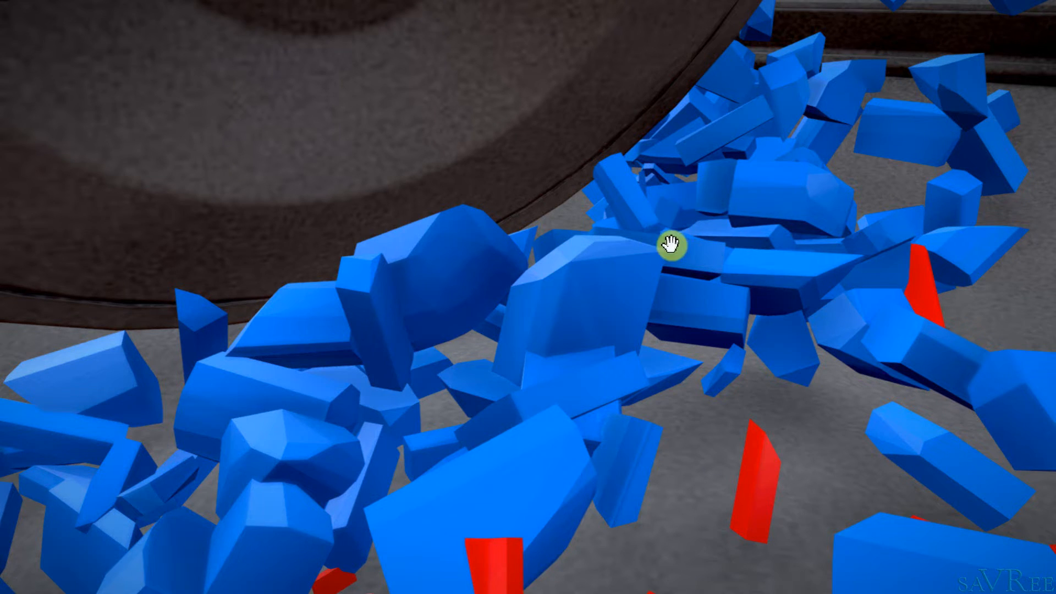
mouse_move(632, 353)
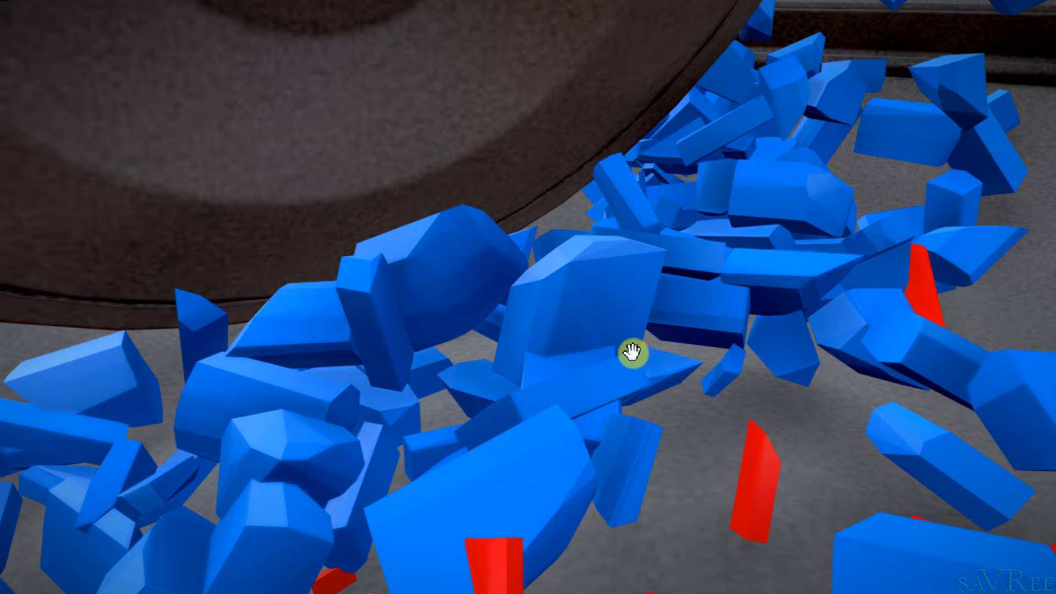
mouse_move(686, 166)
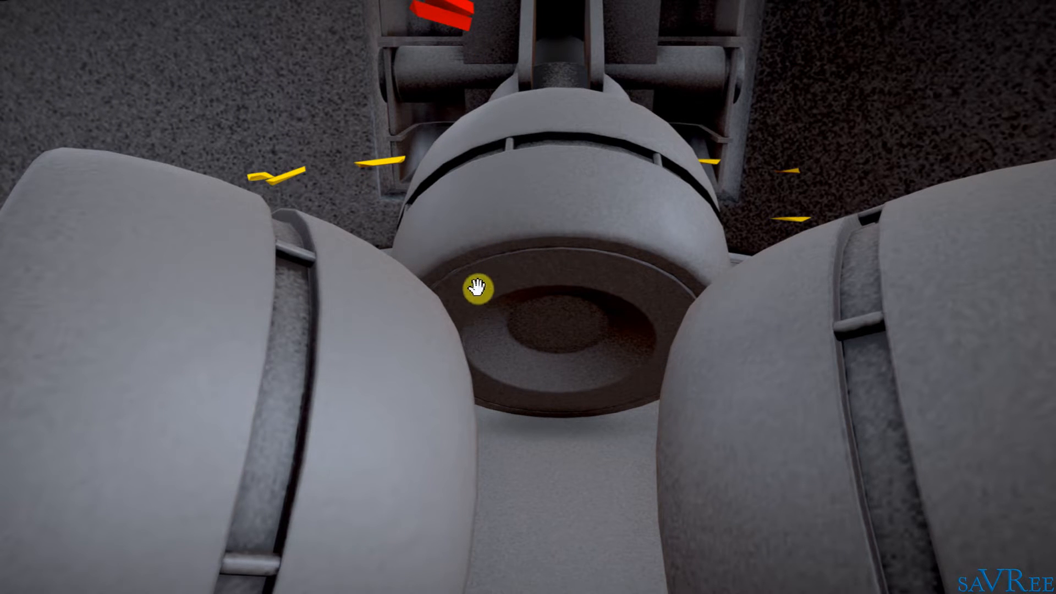
mouse_move(546, 520)
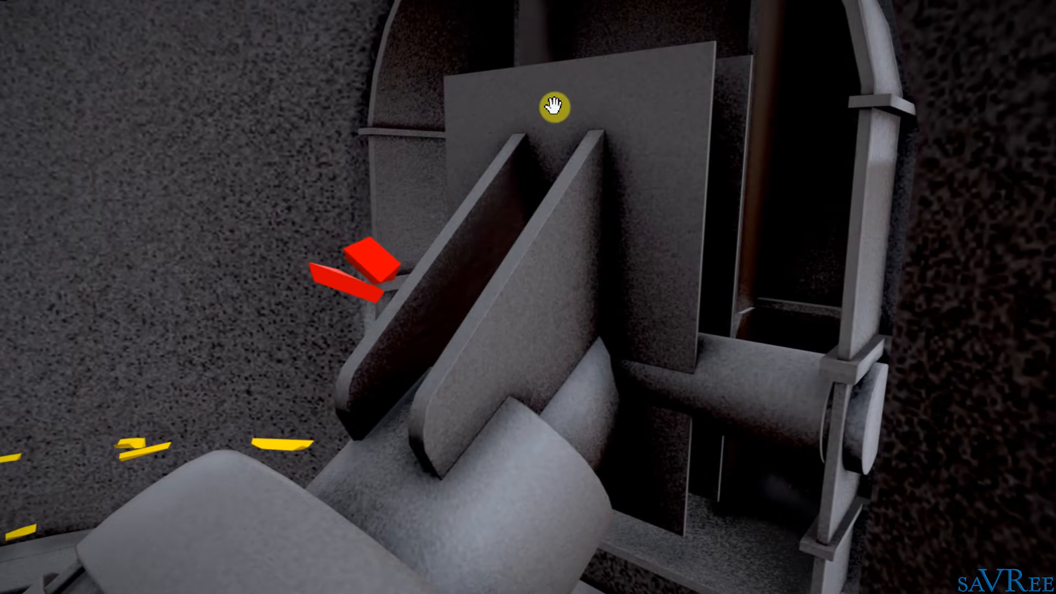
mouse_move(752, 419)
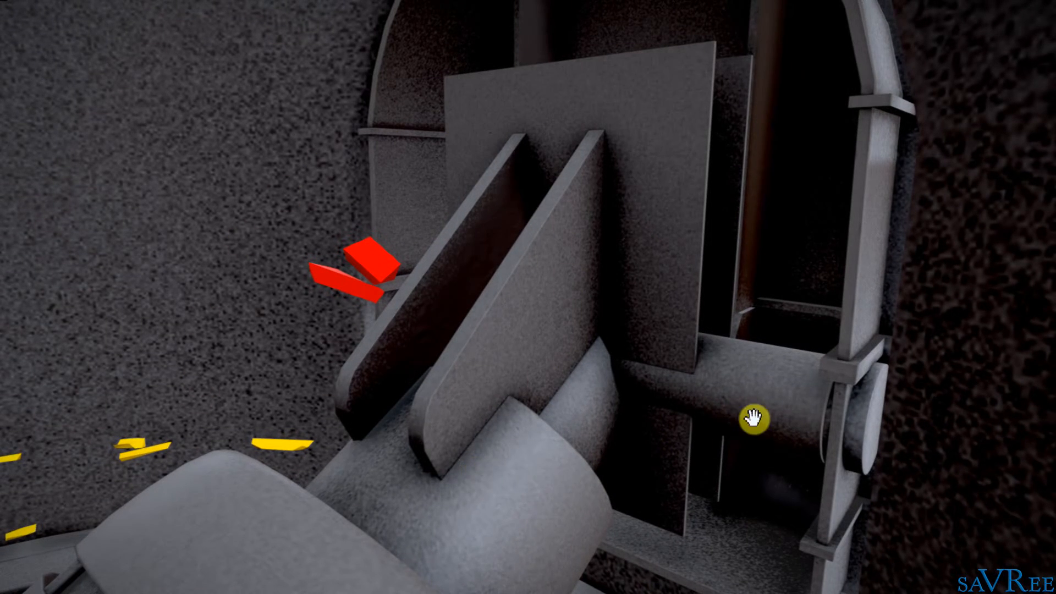